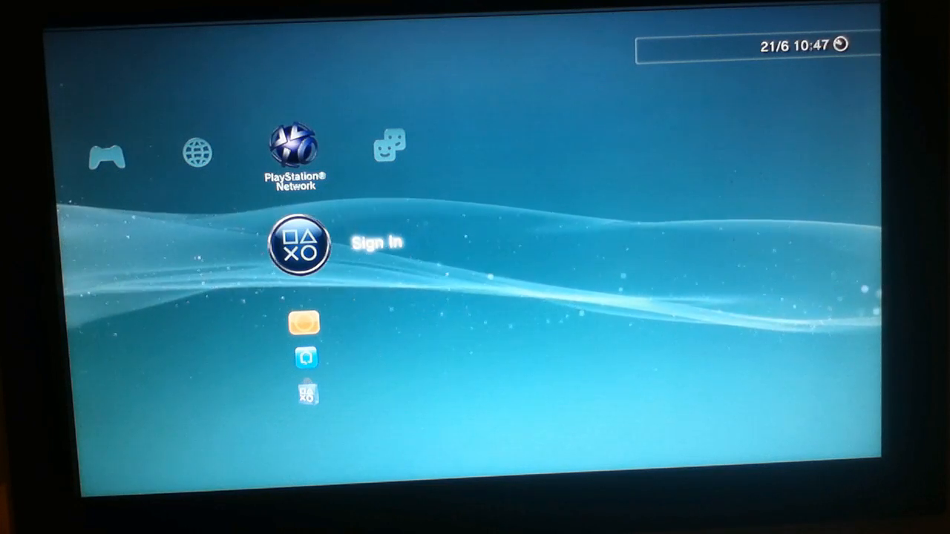
Open Internet Connection Settings under Network Settings from the XMB home menu.
click(297, 246)
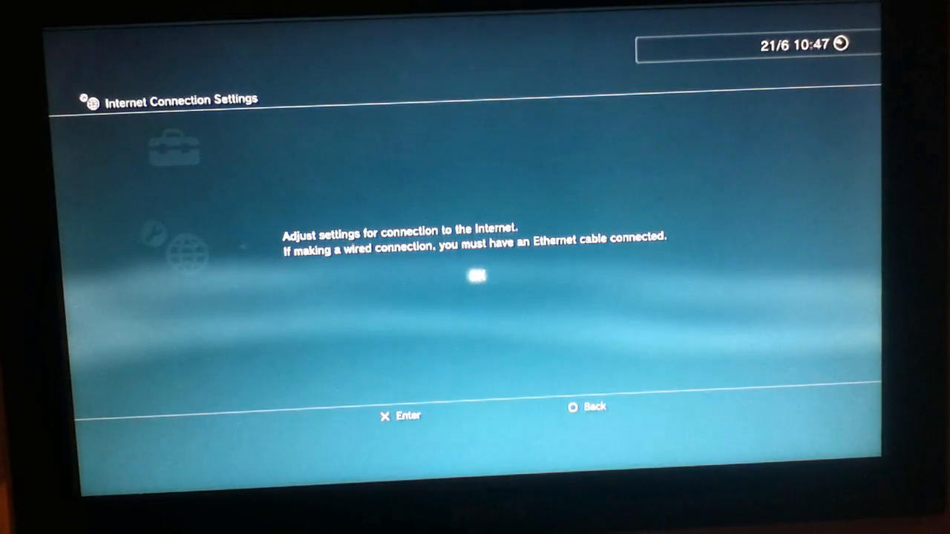
Confirm the prompt to begin adjusting the internet connection settings toward the DNS Setting step.
key(enter)
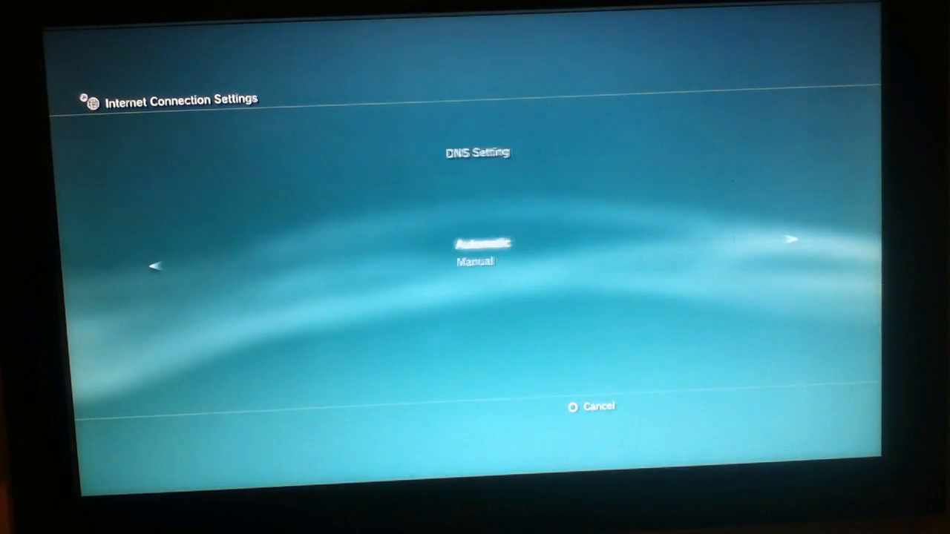
key(down)
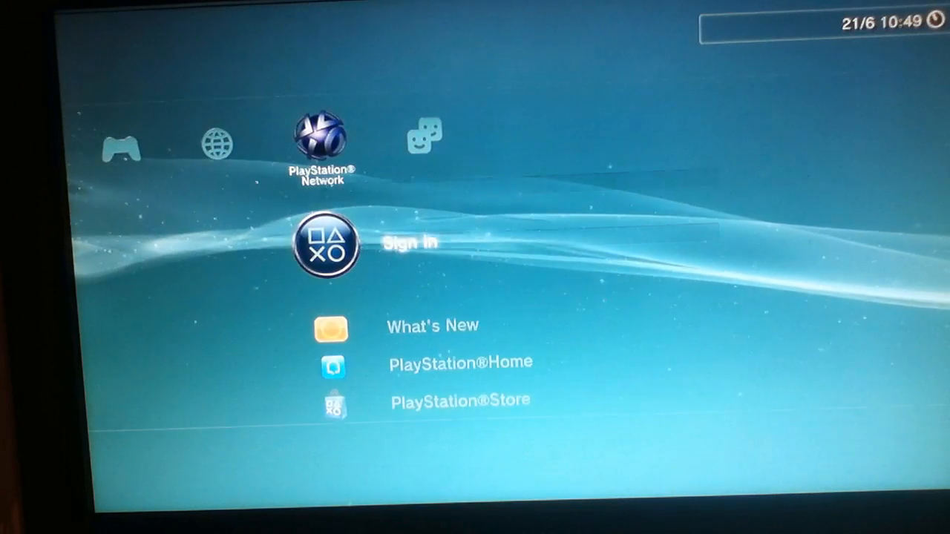
Select Sign In under PlayStation Network to start signing in.
click(324, 244)
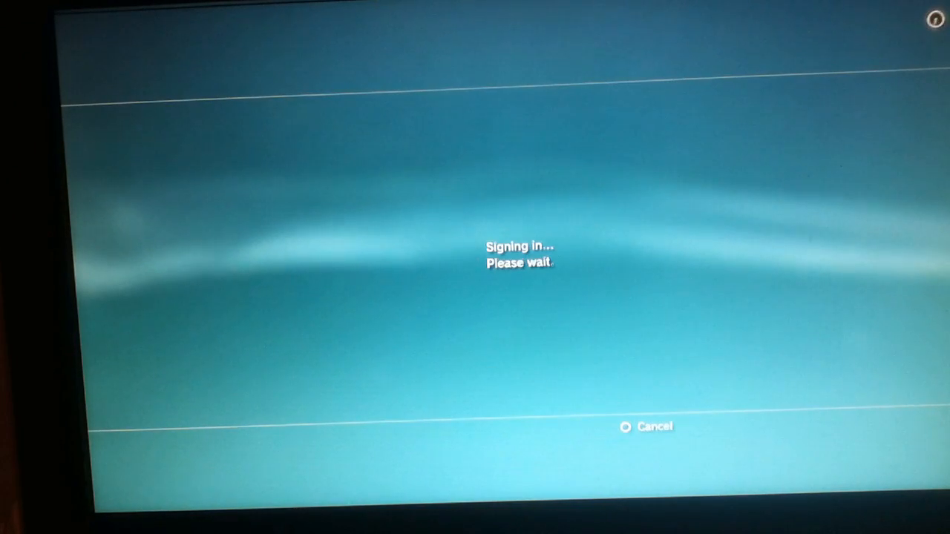